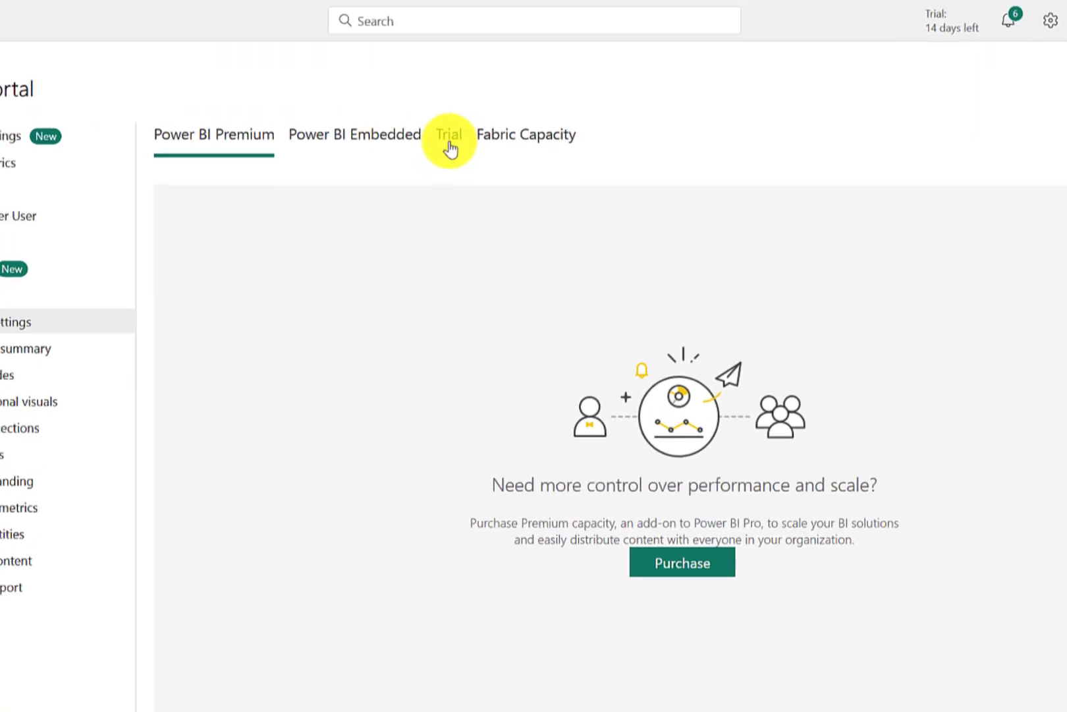
- Review the trial capacities, then list the Fabric capacities shfabricdemo (F2) and shfabricnode1 (F64)
click(448, 135)
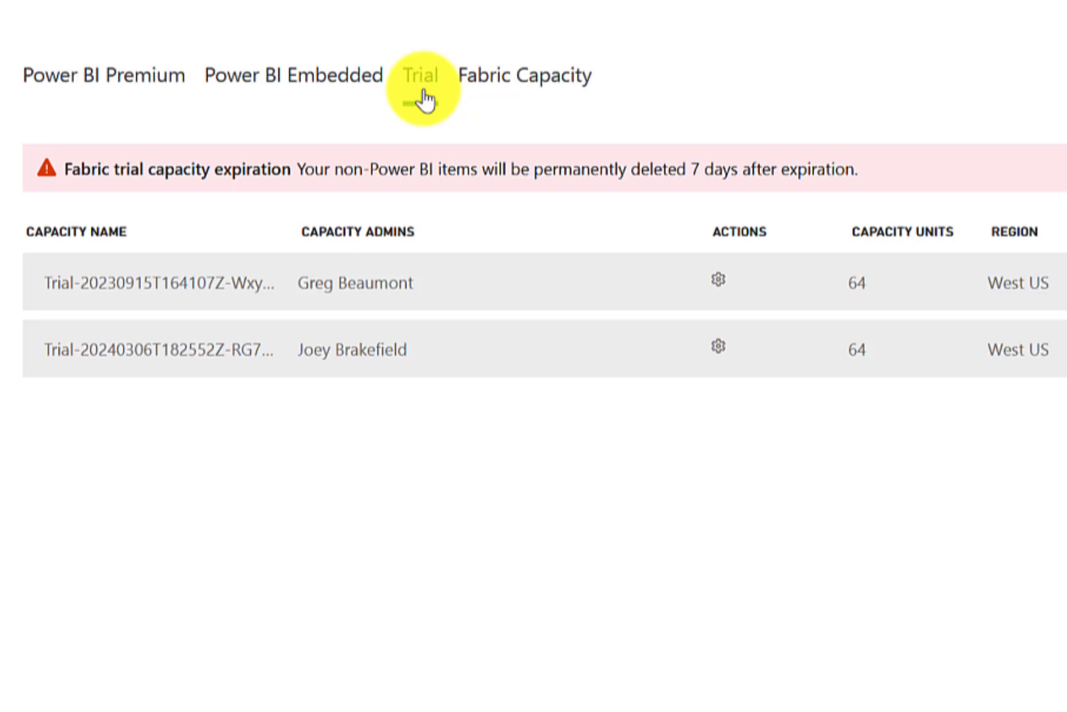
click(420, 75)
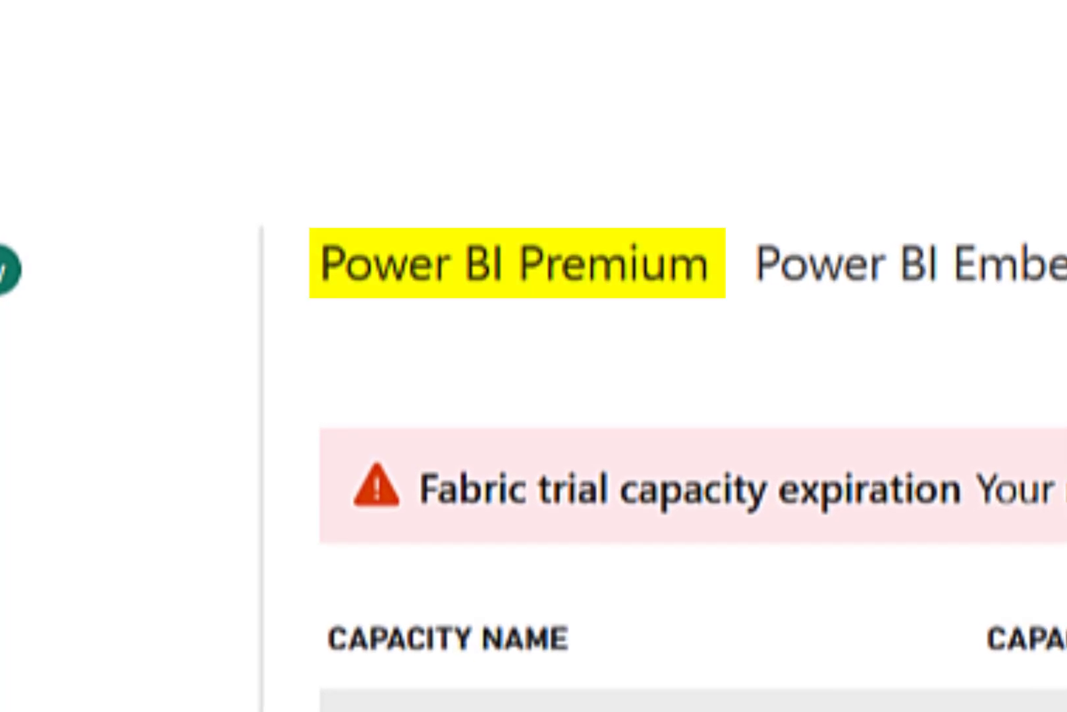
scroll(down, 3)
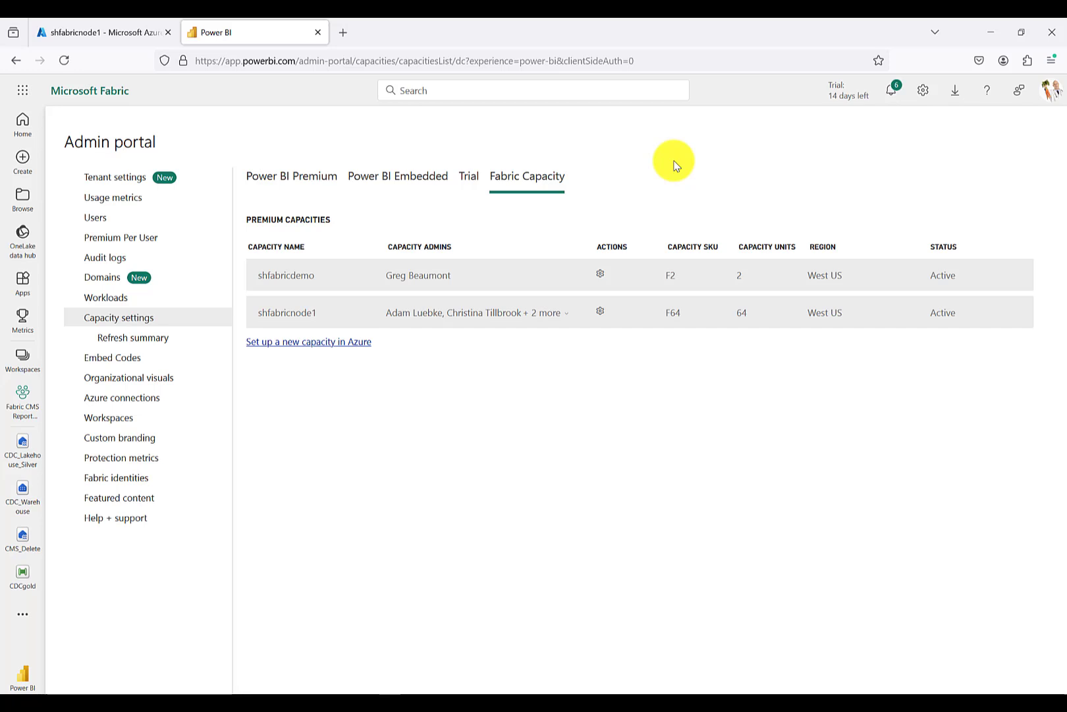
- Look over Tenant settings, then return to the trial capacities list in Capacity settings
click(115, 176)
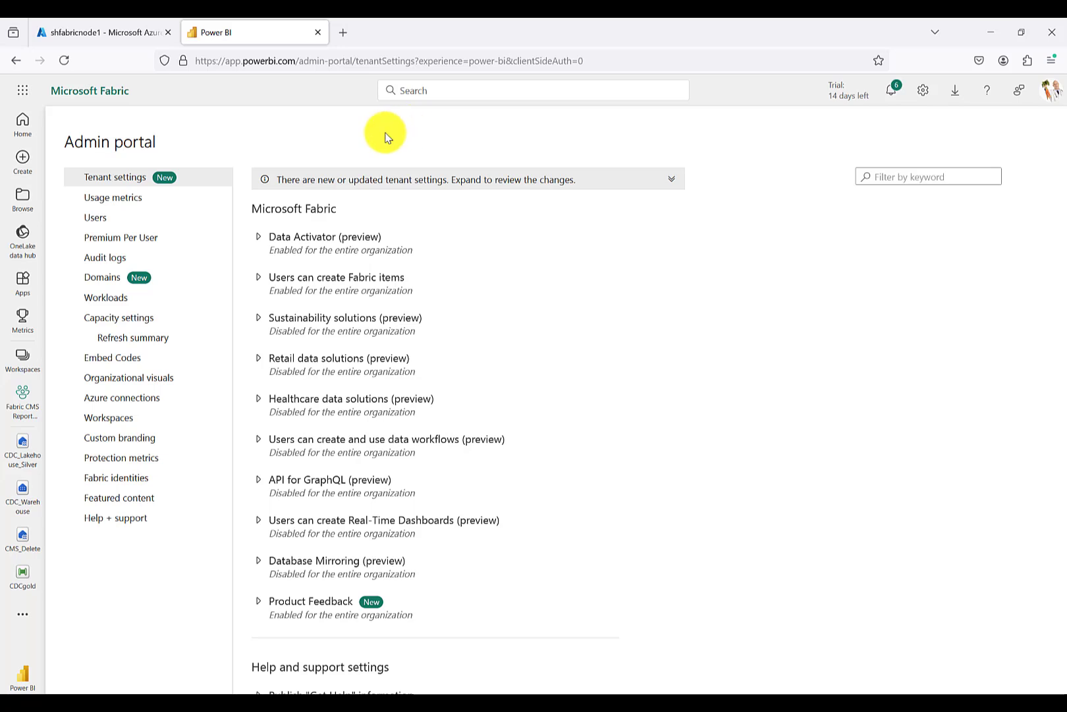
click(119, 318)
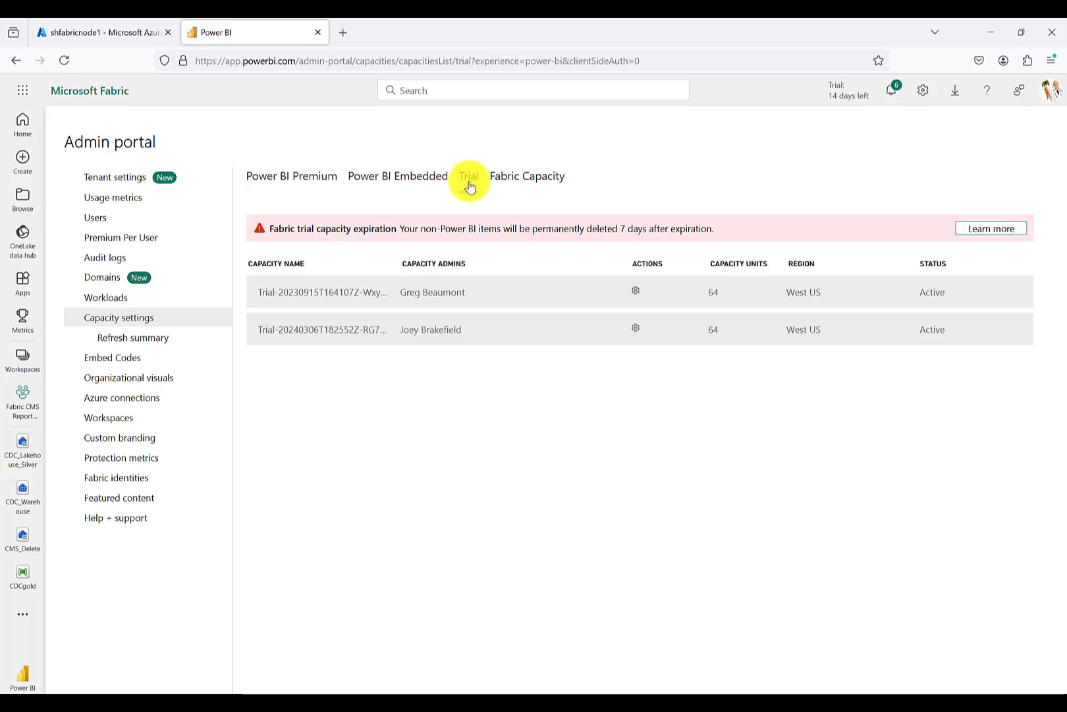
click(468, 175)
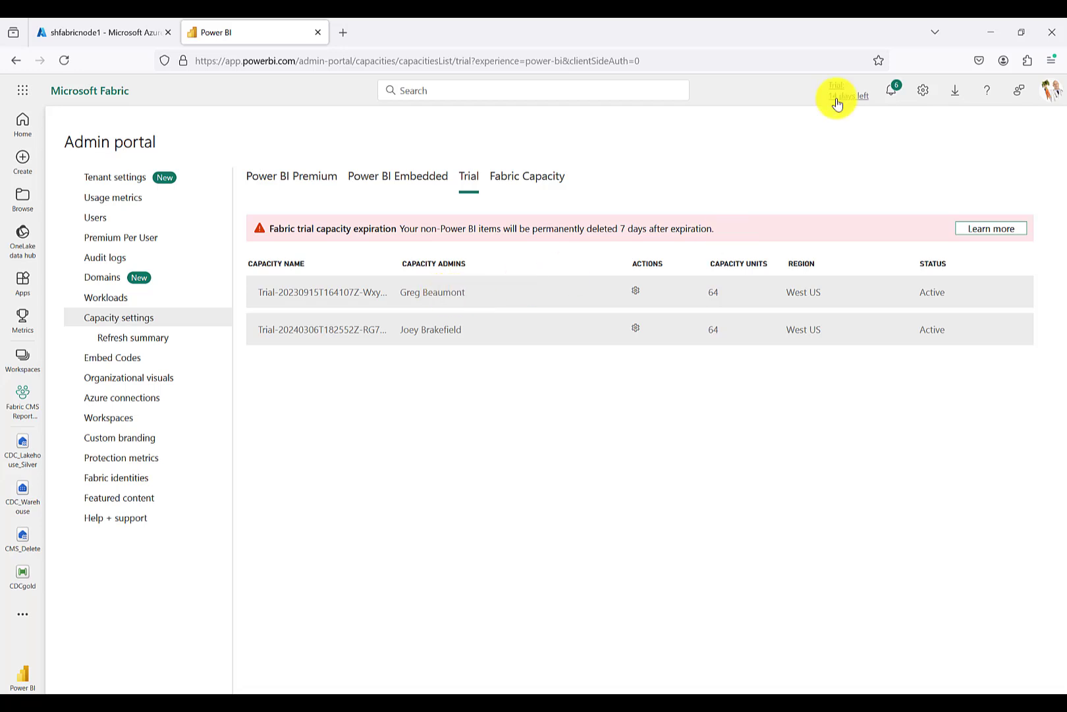
mouse_move(715, 146)
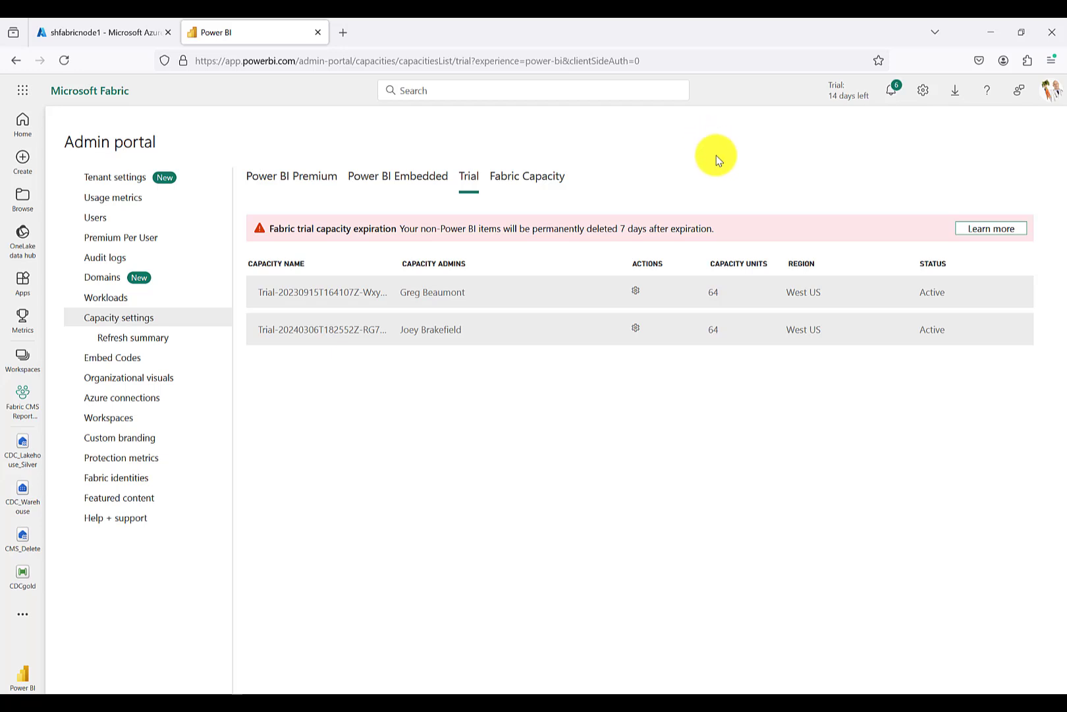
mouse_move(683, 158)
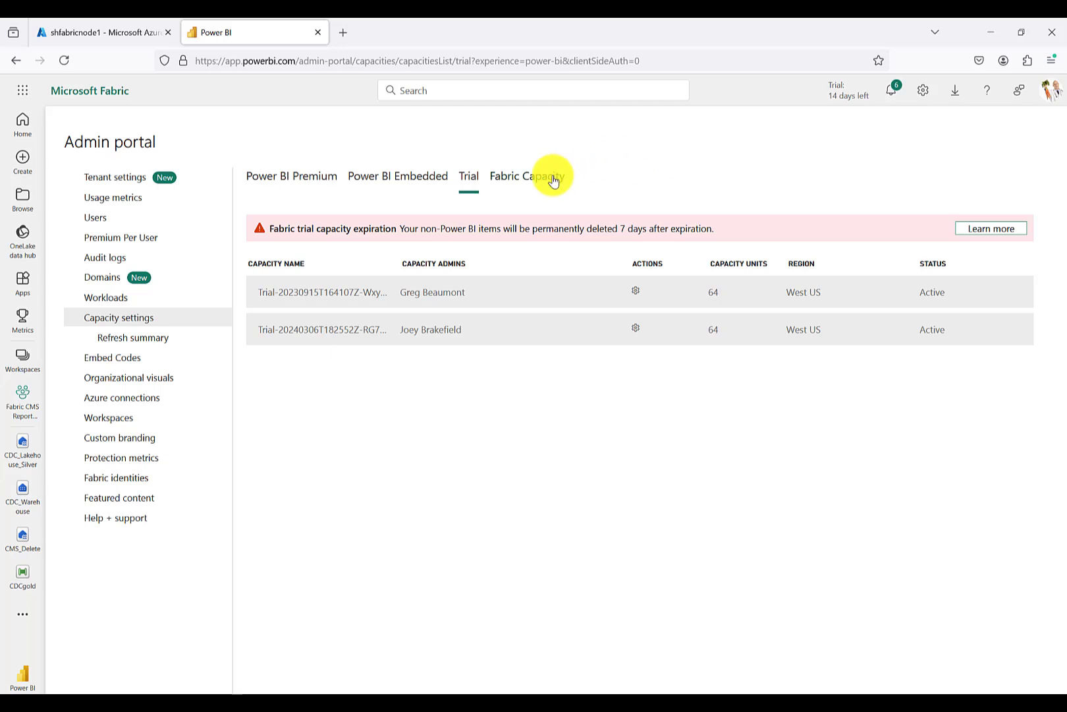
- Check the Fabric capacities, then bring up Workspace settings for Fabric Demos with Public Healthcare Data
click(525, 175)
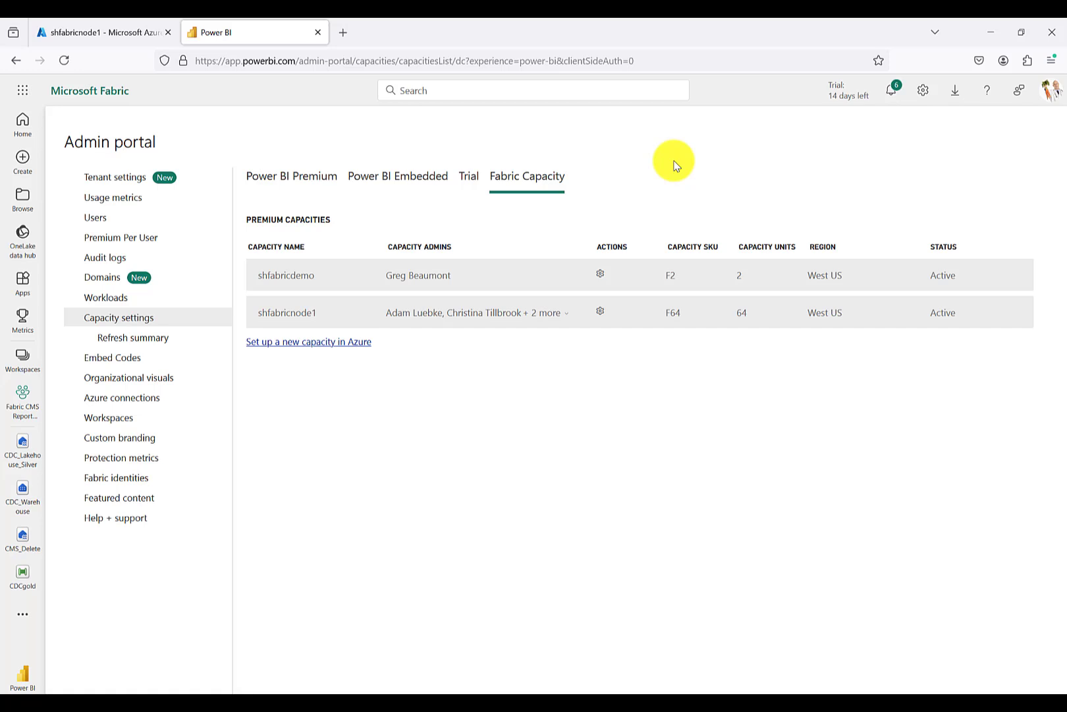
mouse_move(671, 275)
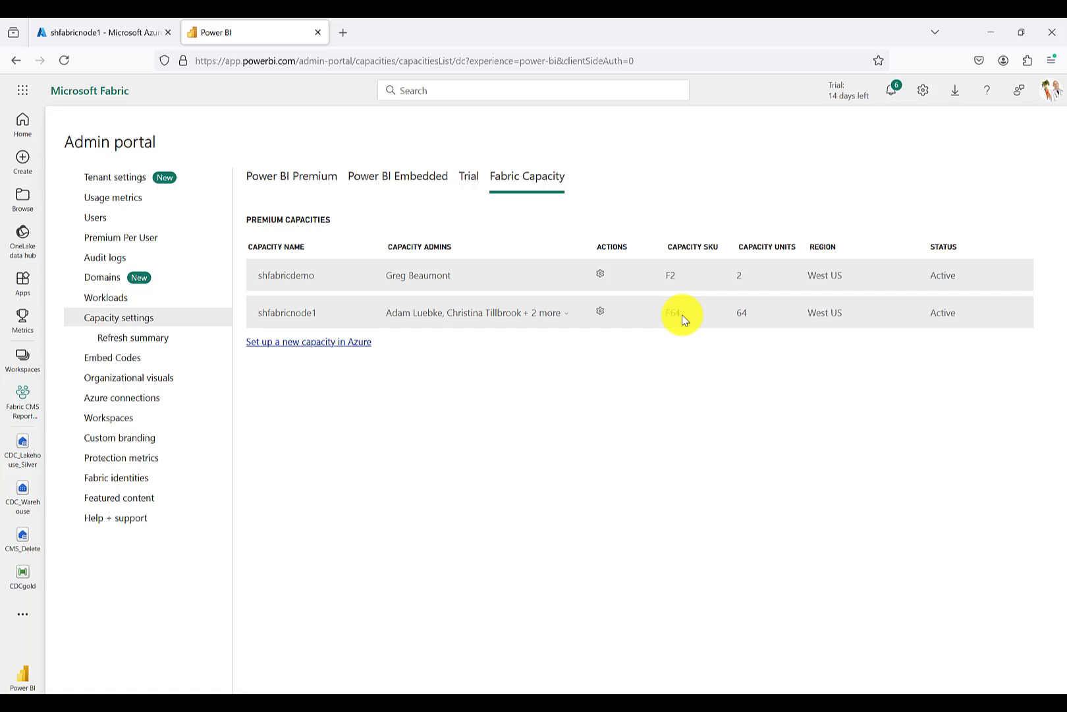
mouse_move(353, 321)
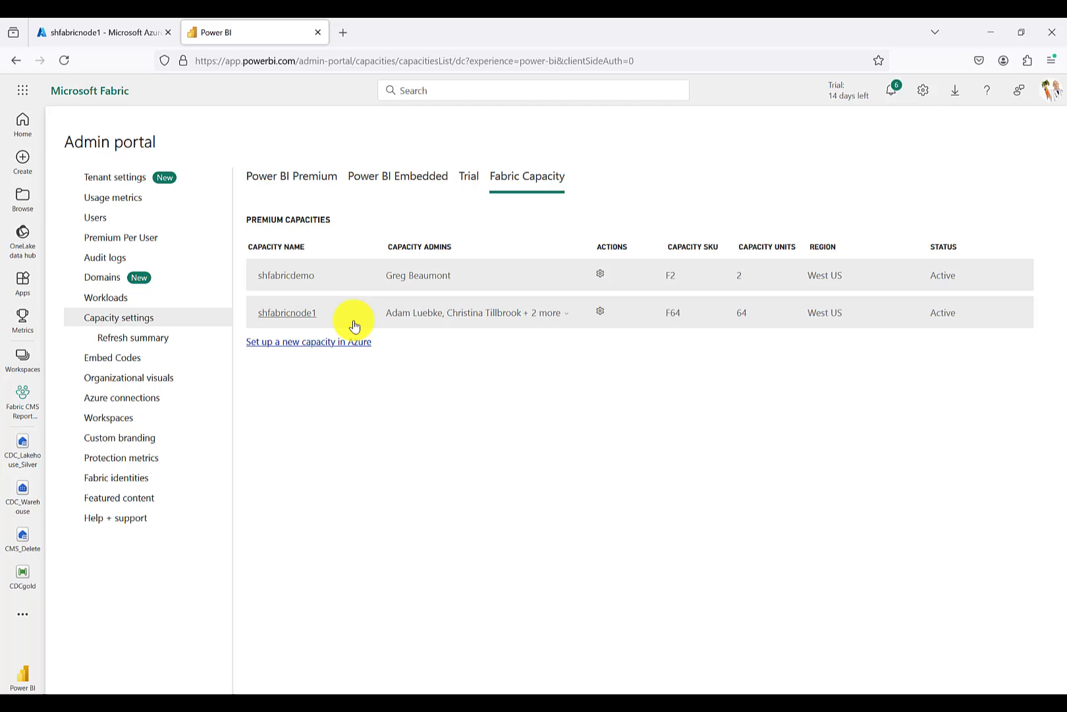
mouse_move(228, 356)
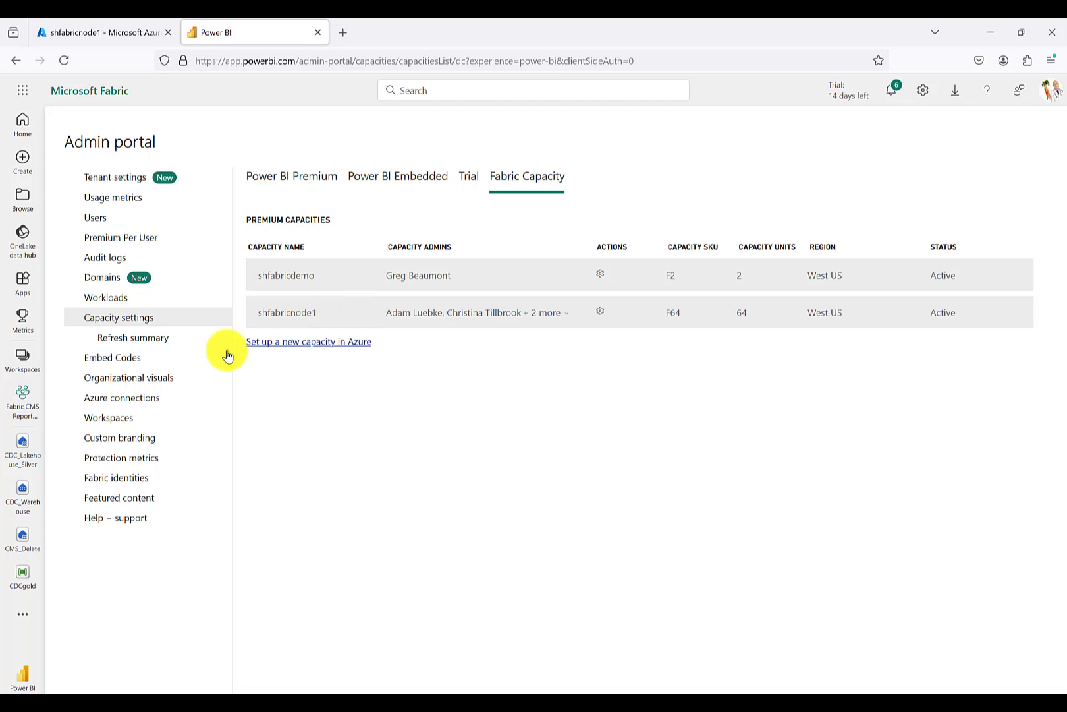
click(23, 359)
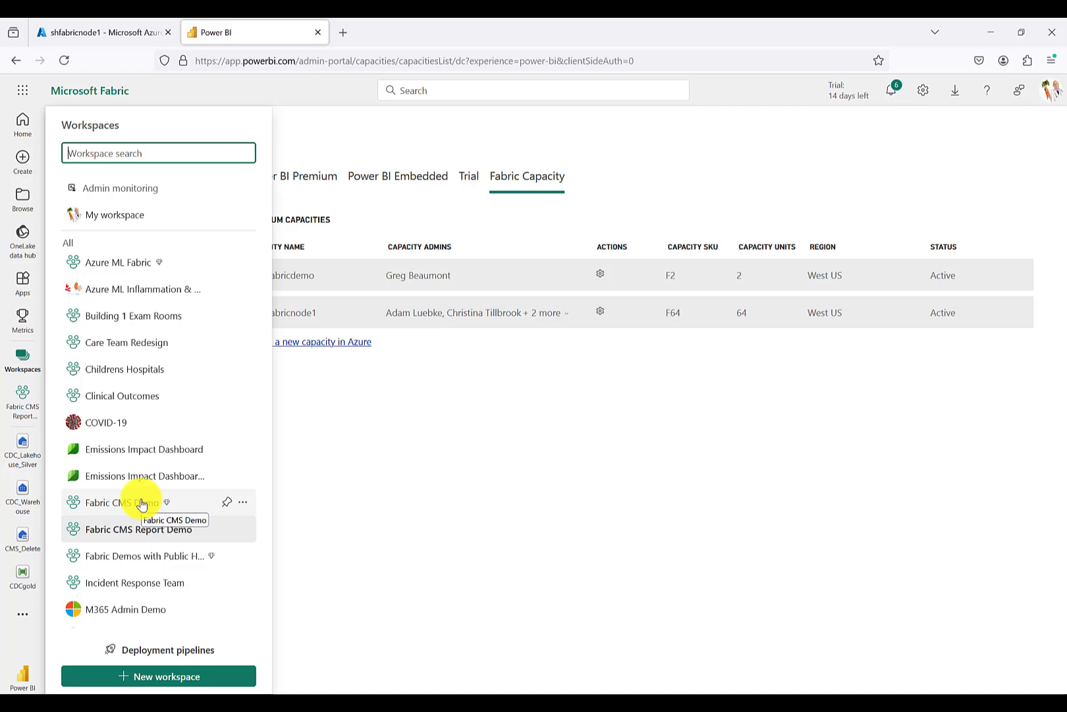
click(144, 556)
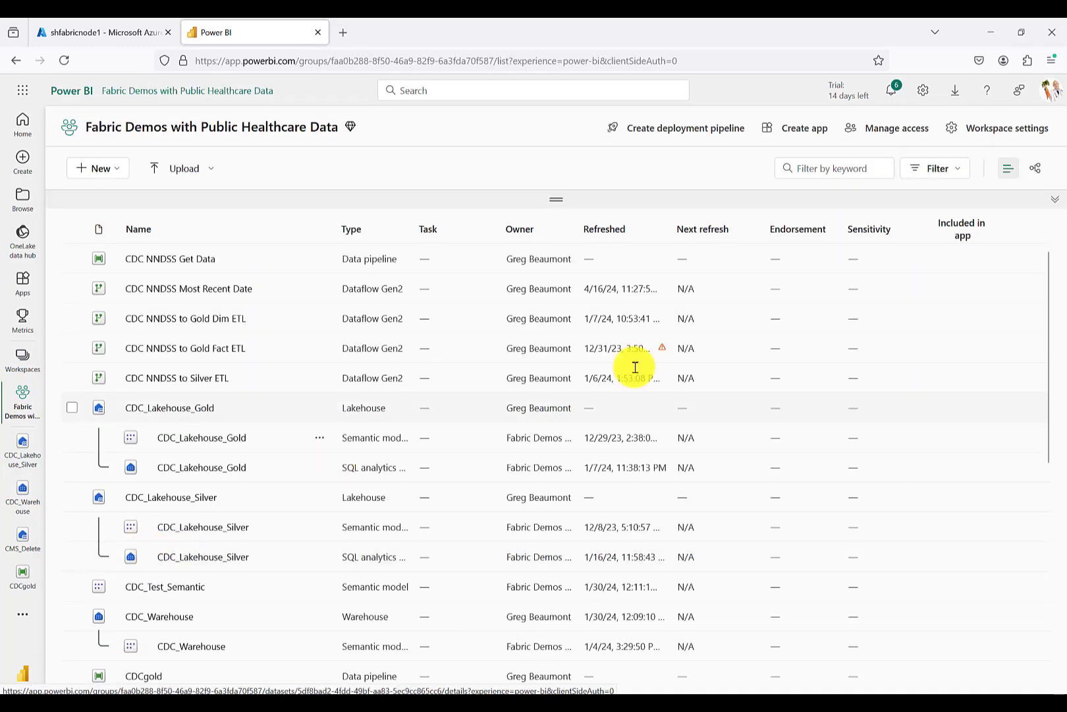
click(1007, 128)
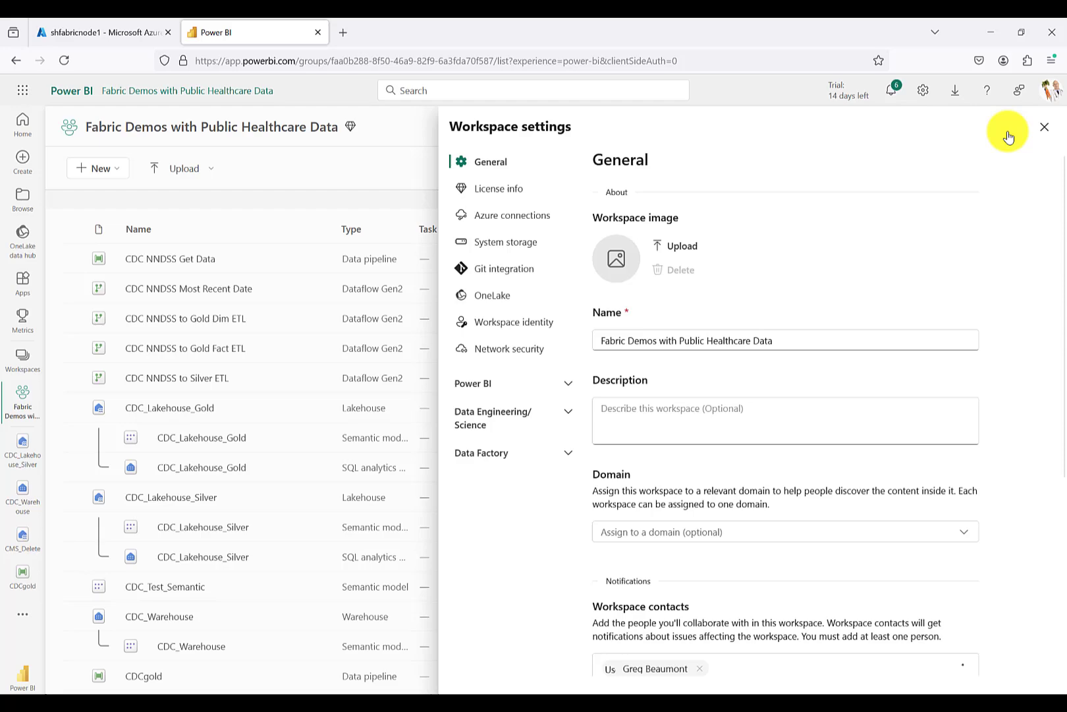
- Show the workspace's License info (currently Trial) and begin editing its license configuration
click(498, 188)
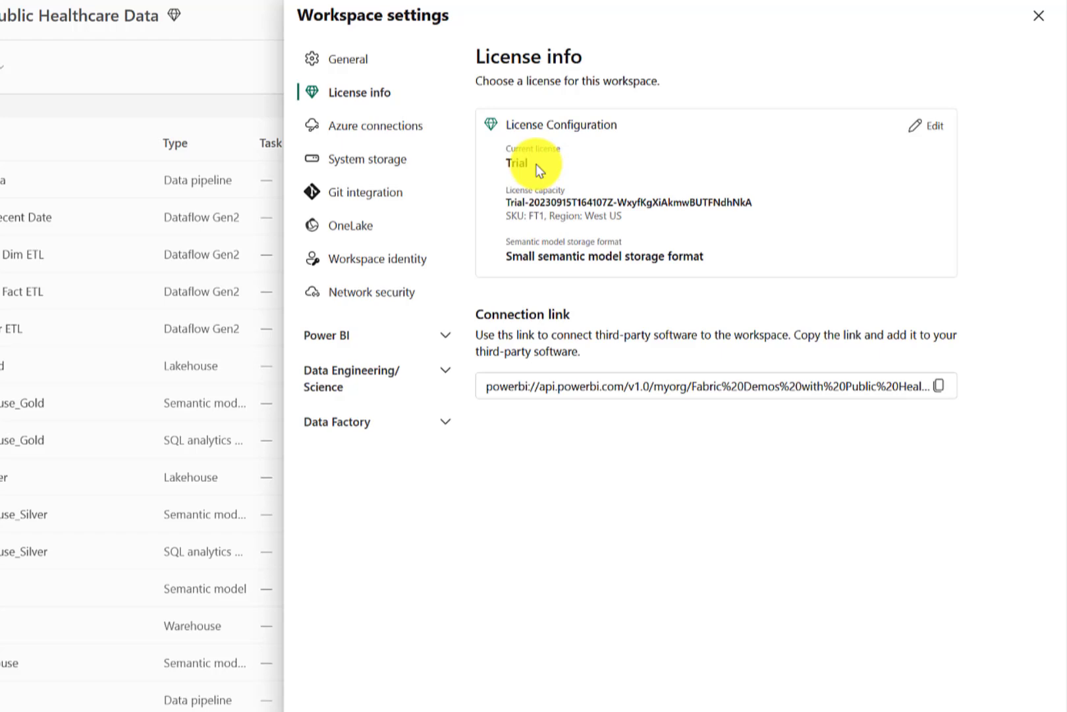
click(933, 128)
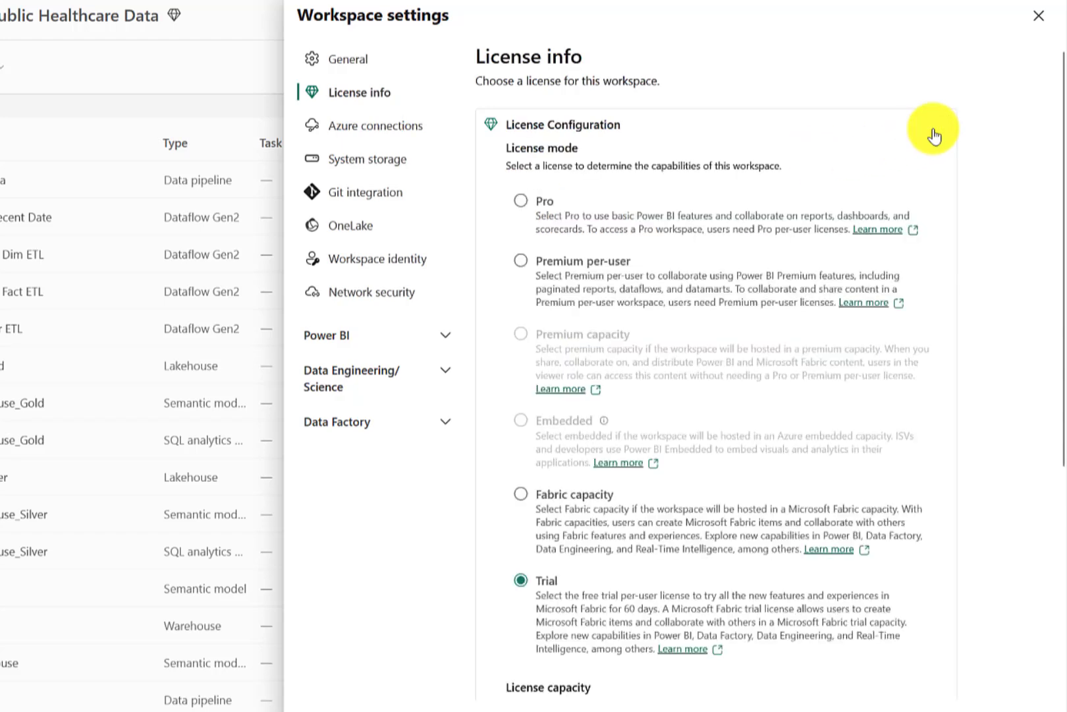
- Set license mode to Fabric capacity on shfabricnode1 - West US (F64) and save with Select license
scroll(down, 3)
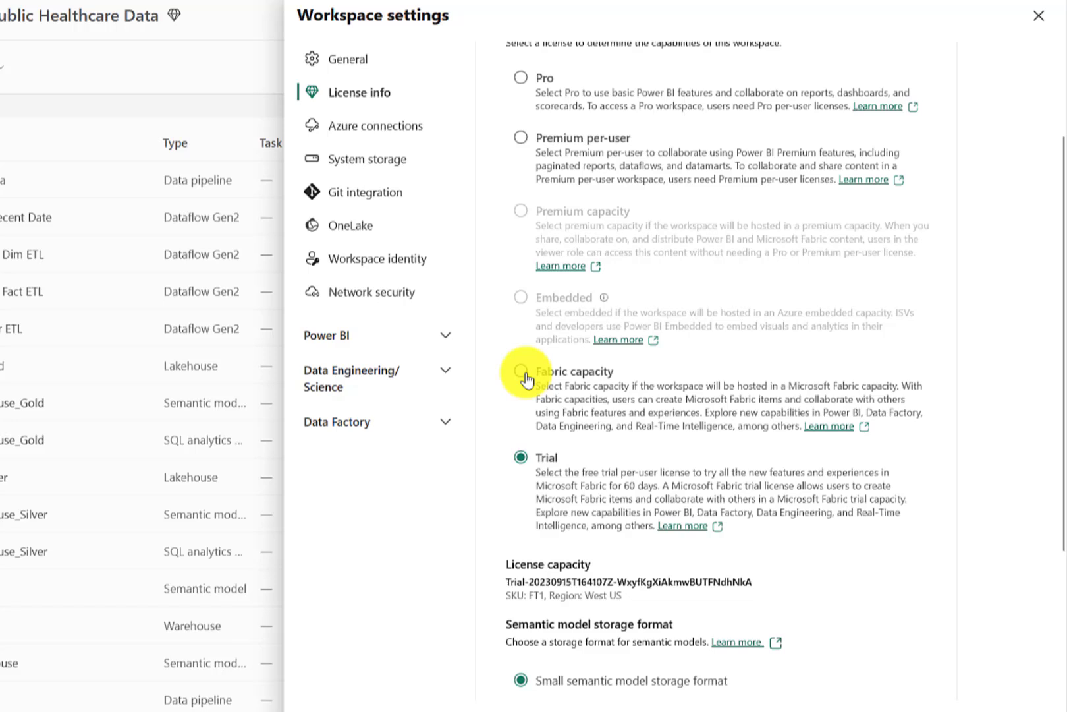
click(520, 371)
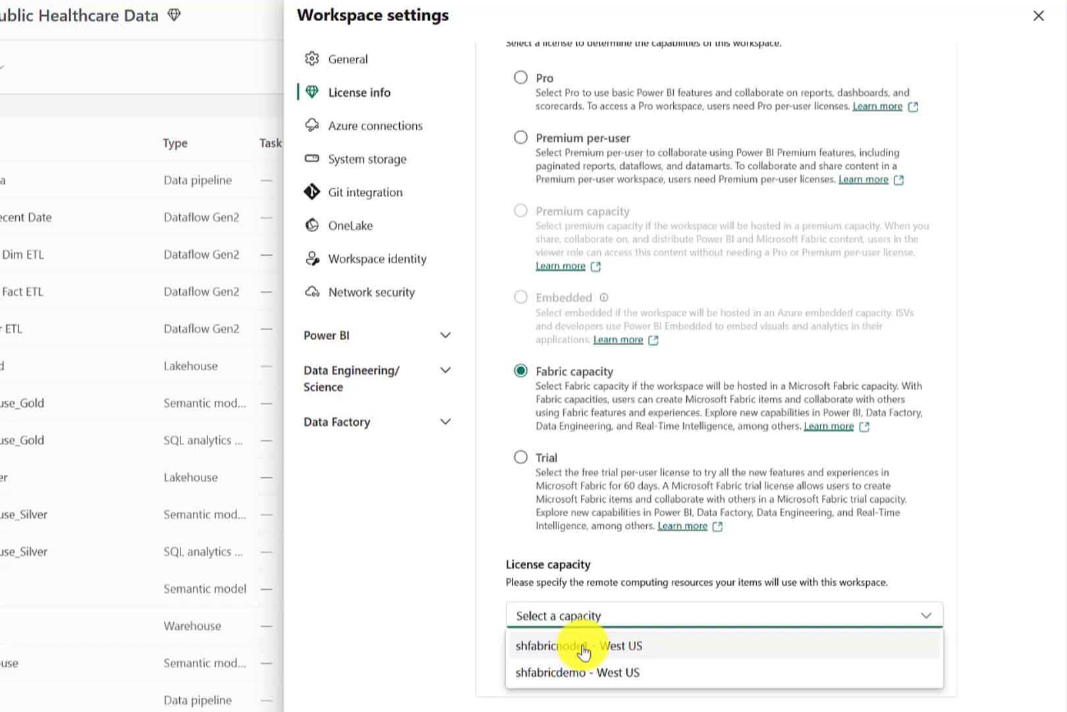
click(579, 646)
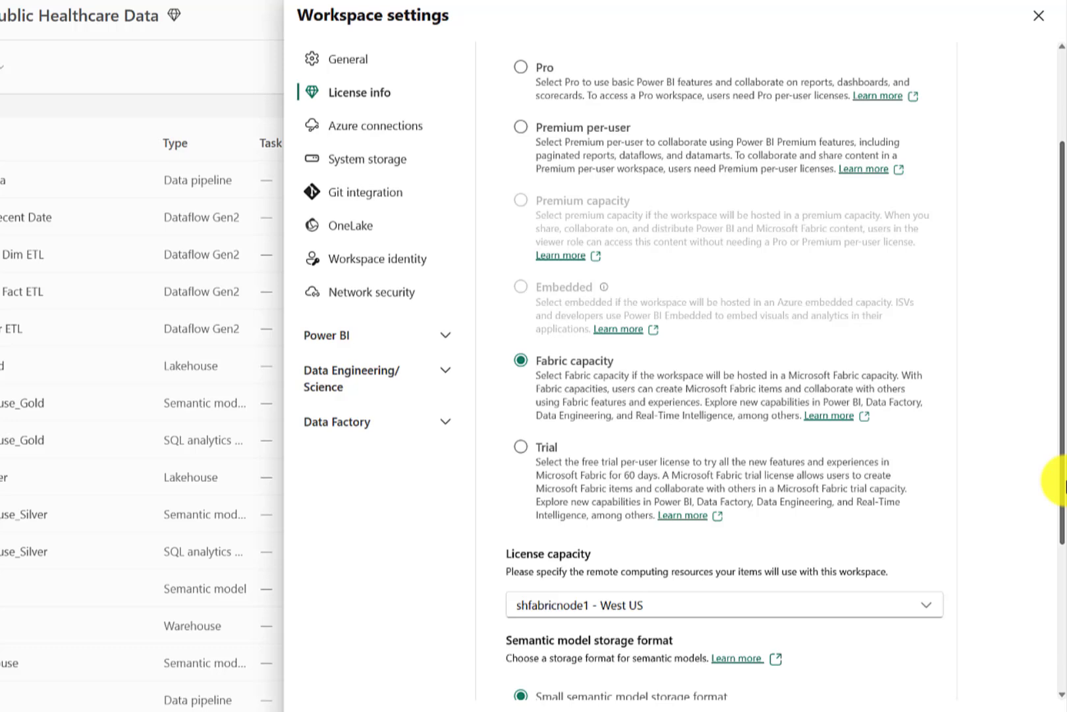
scroll(down, 3)
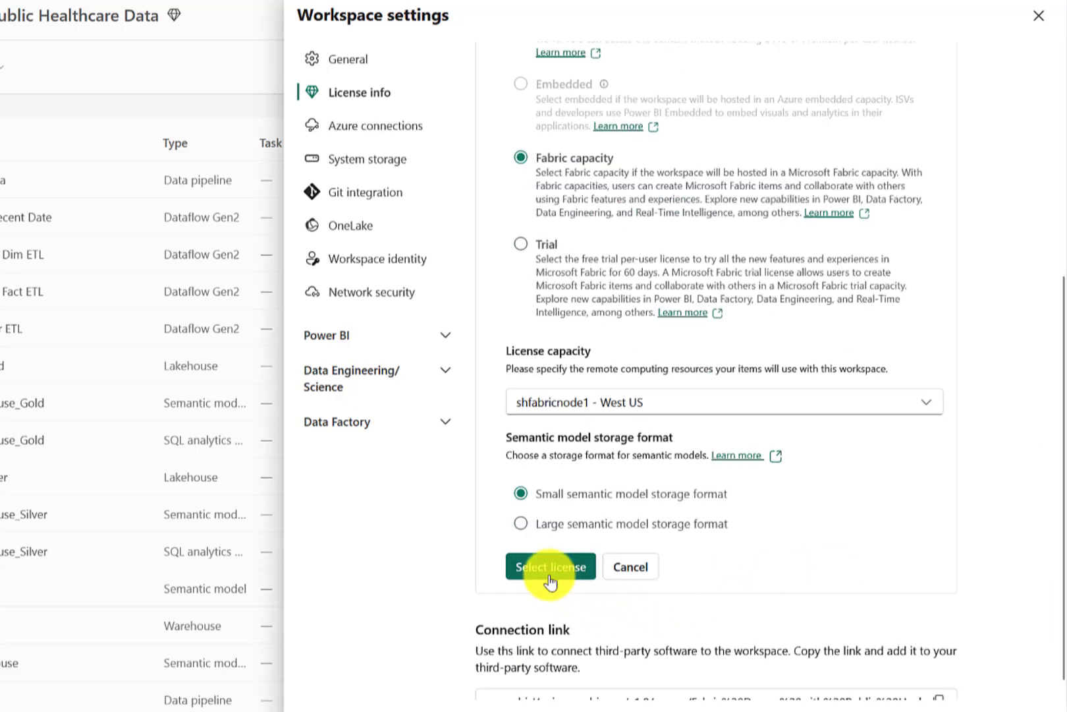
click(549, 565)
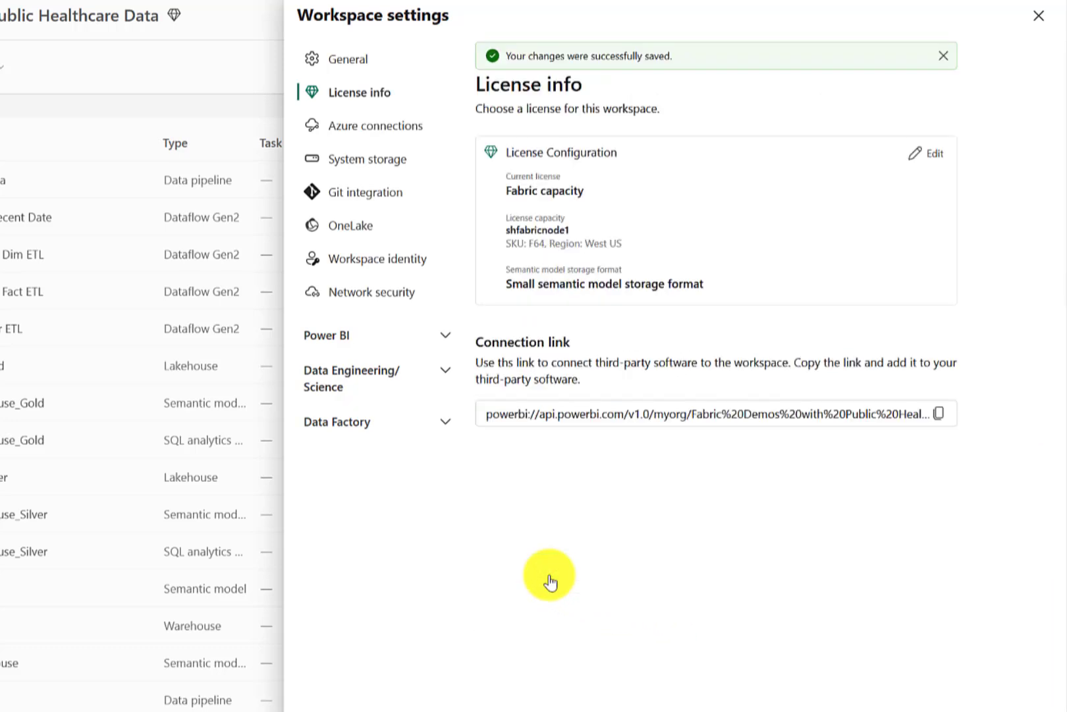